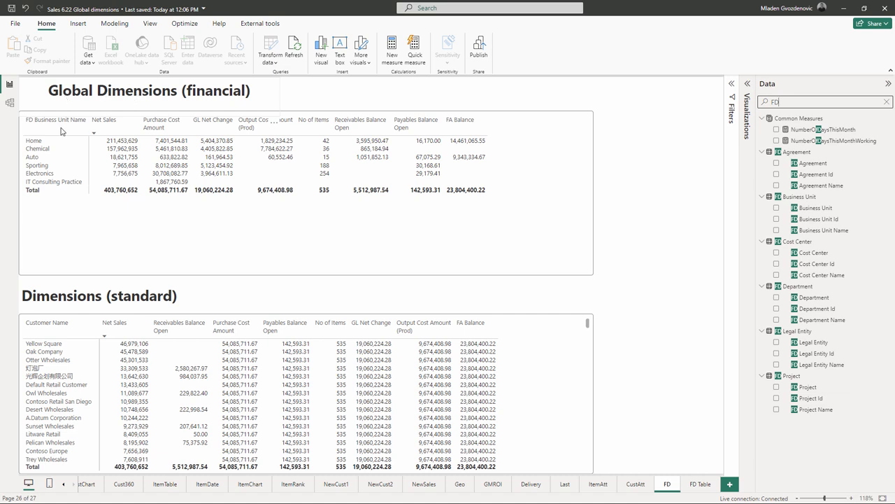
# - Review the BI4Dynamics_BC PDF cover page, then switch to the BI4Dynamics_DFO document
pyautogui.click(104, 119)
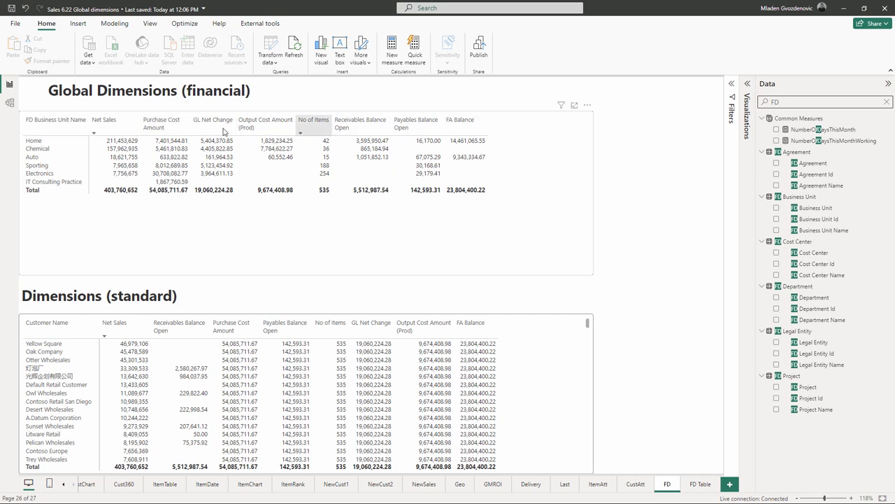
pyautogui.moveTo(105, 124)
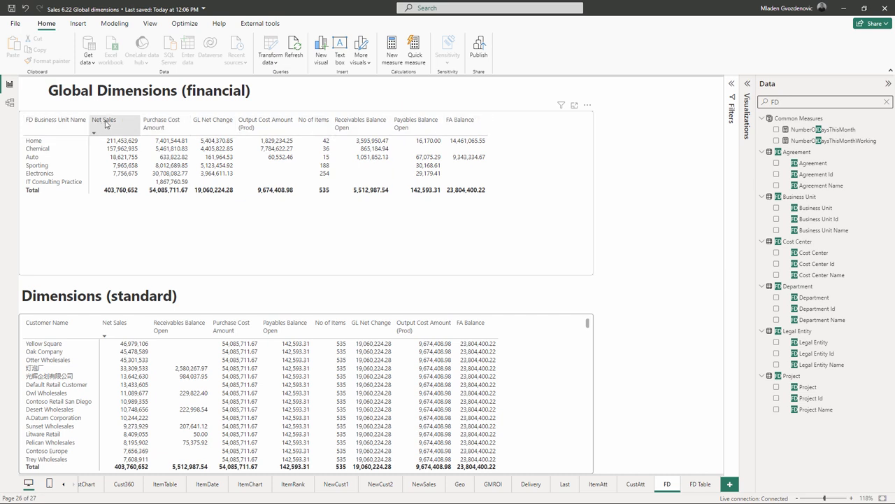
pyautogui.moveTo(213, 128)
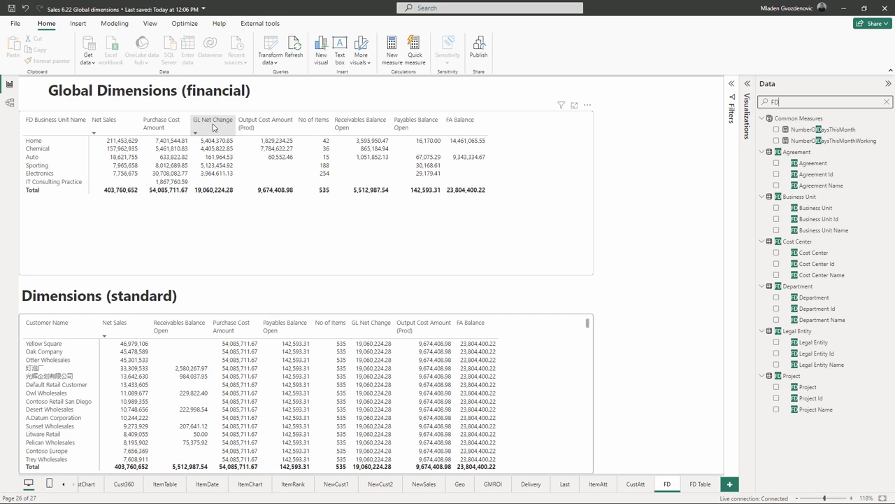
pyautogui.moveTo(368, 124)
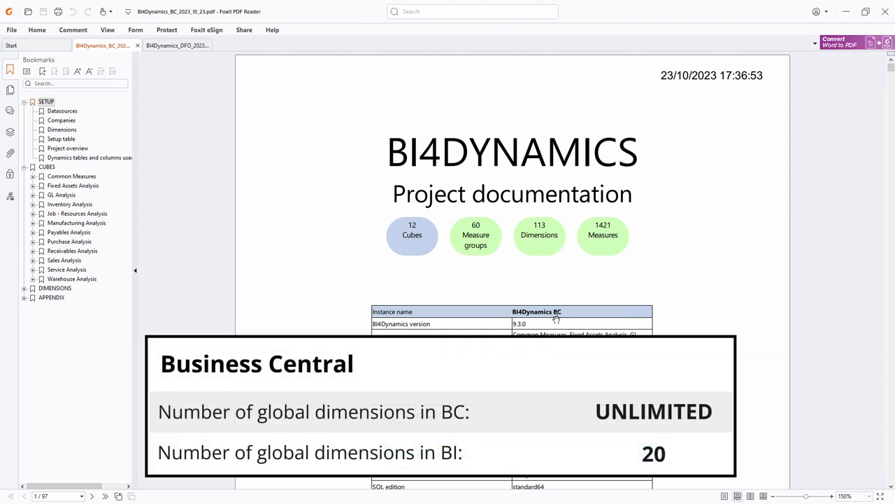
pyautogui.moveTo(460, 225)
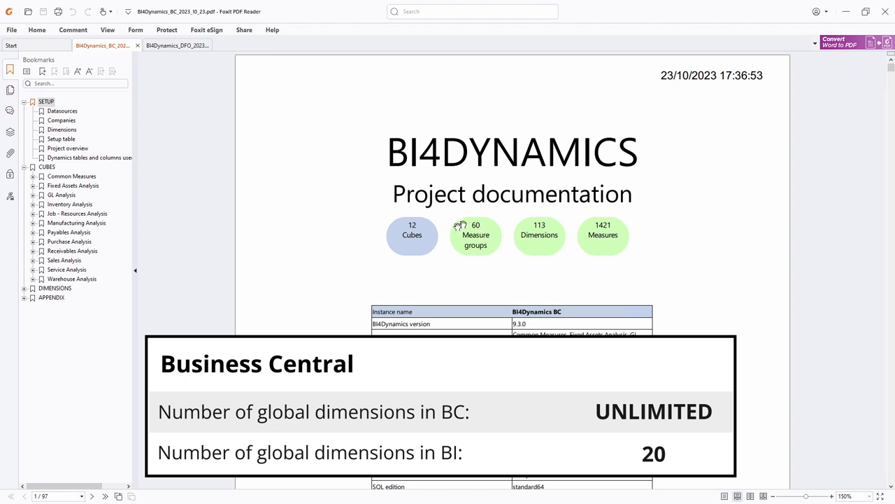
pyautogui.moveTo(475, 243)
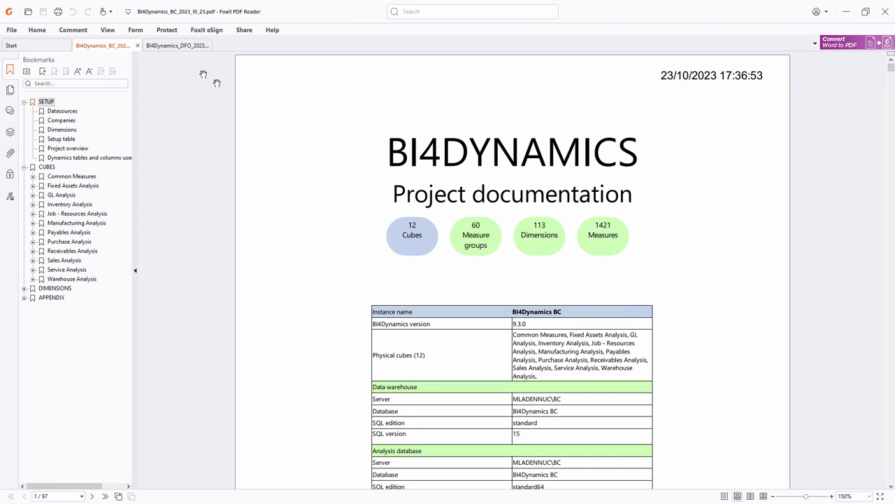
pyautogui.click(176, 45)
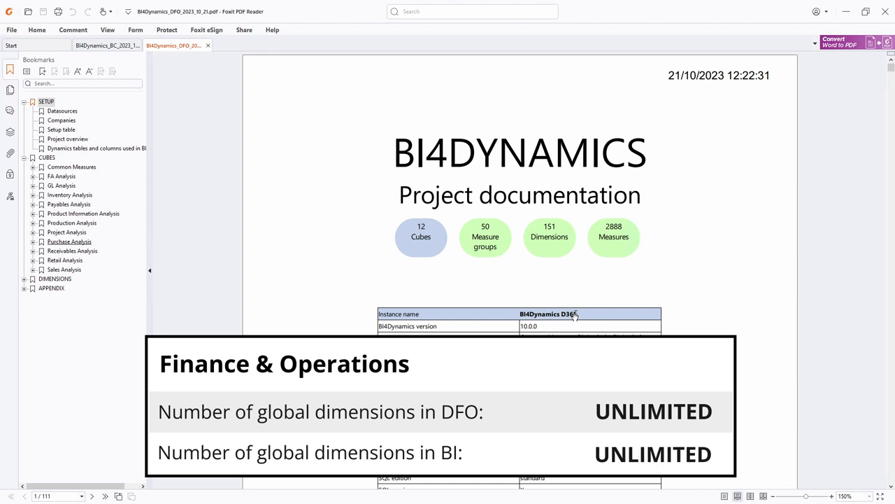
pyautogui.moveTo(479, 230)
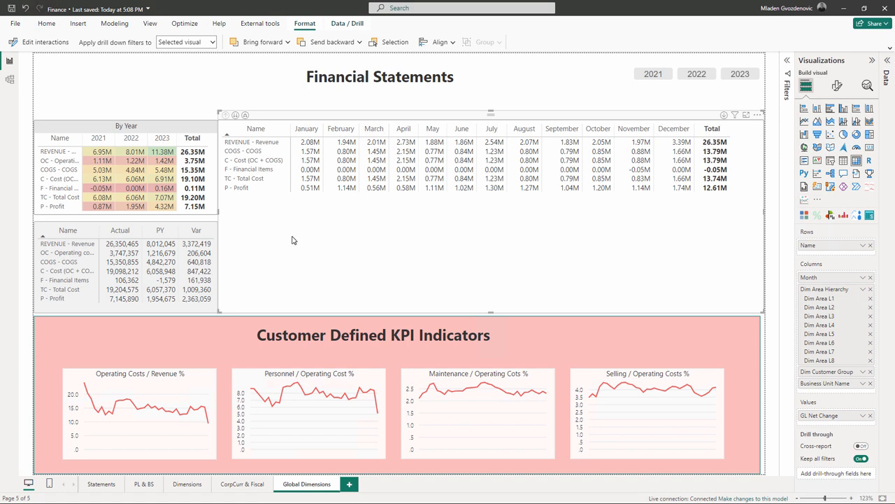
pyautogui.moveTo(272, 204)
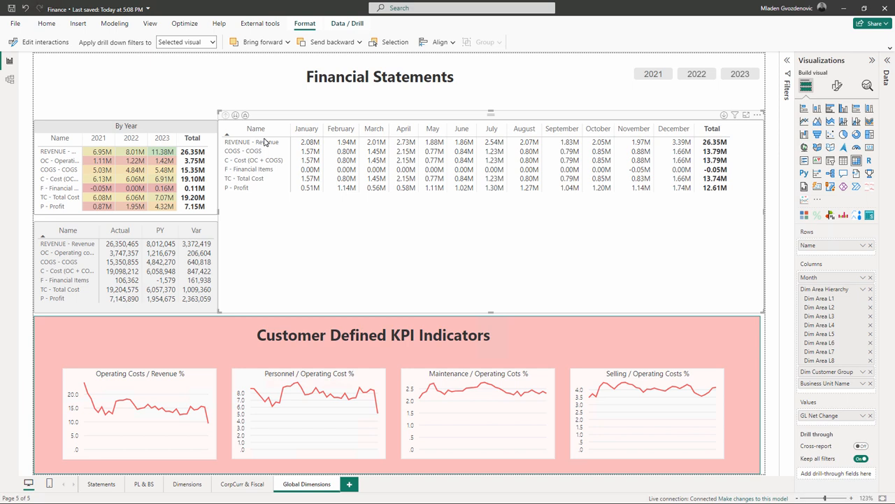
pyautogui.moveTo(267, 146)
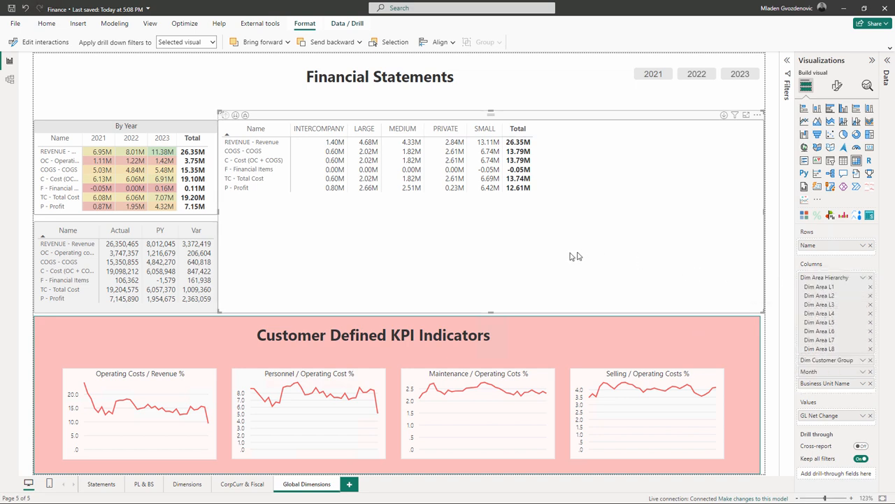
pyautogui.moveTo(326, 250)
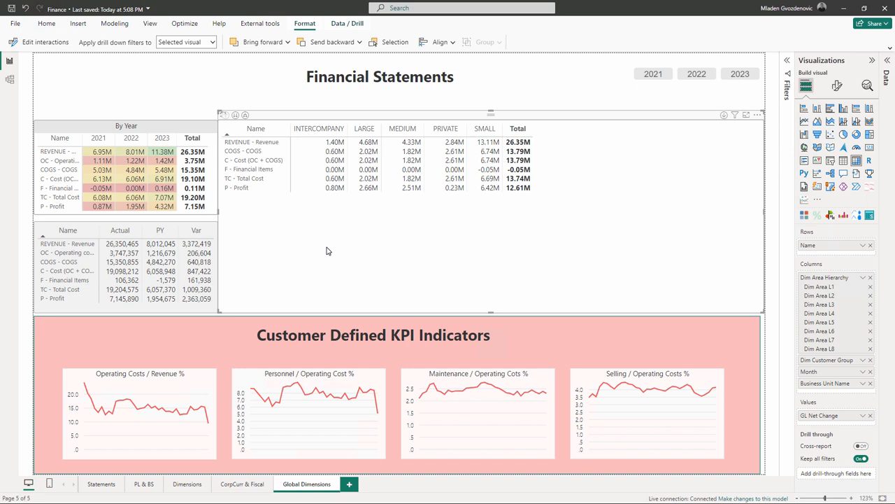
# - Drill the matrix columns up to the top area level and set Drill on to Rows
pyautogui.click(226, 115)
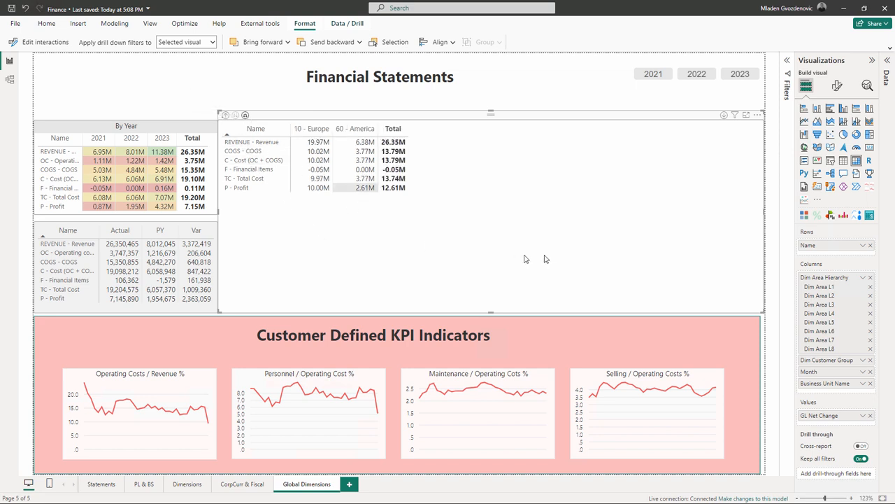
pyautogui.moveTo(546, 234)
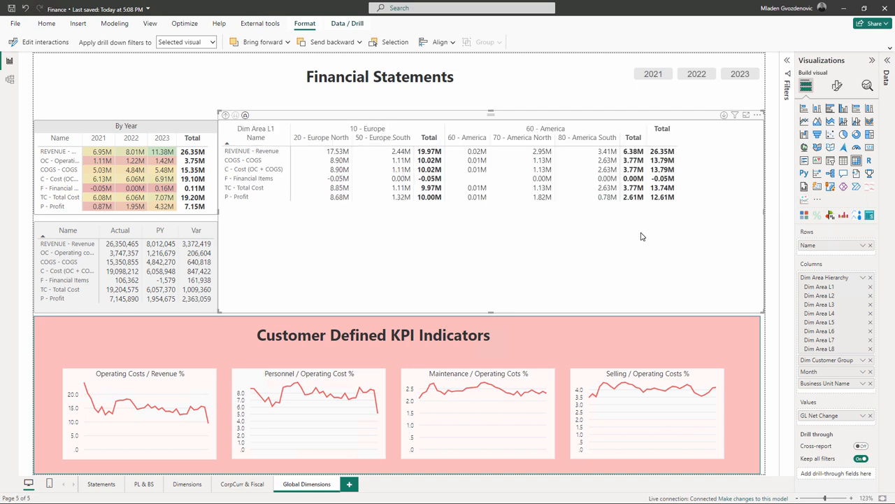
pyautogui.moveTo(828, 349)
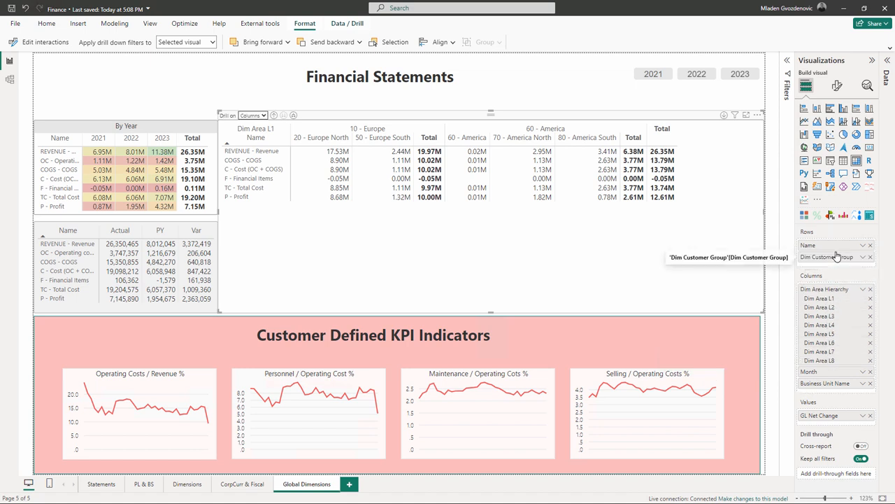
pyautogui.click(253, 114)
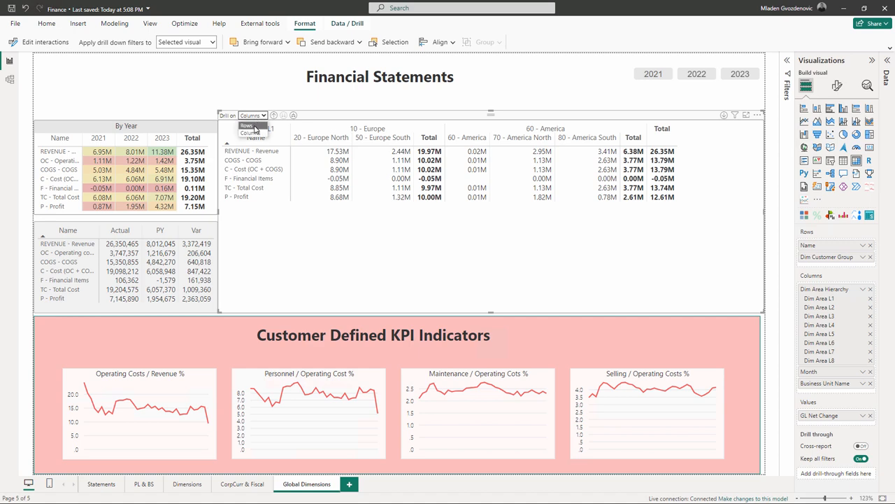
pyautogui.click(246, 126)
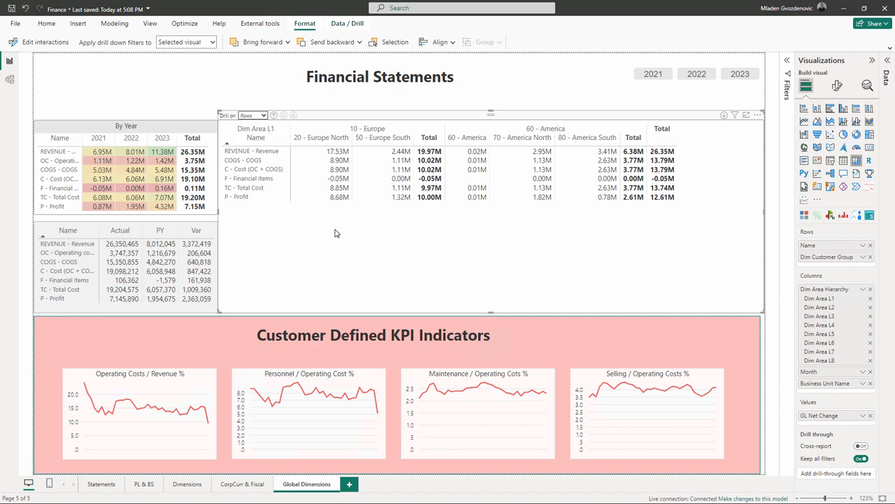
pyautogui.moveTo(351, 268)
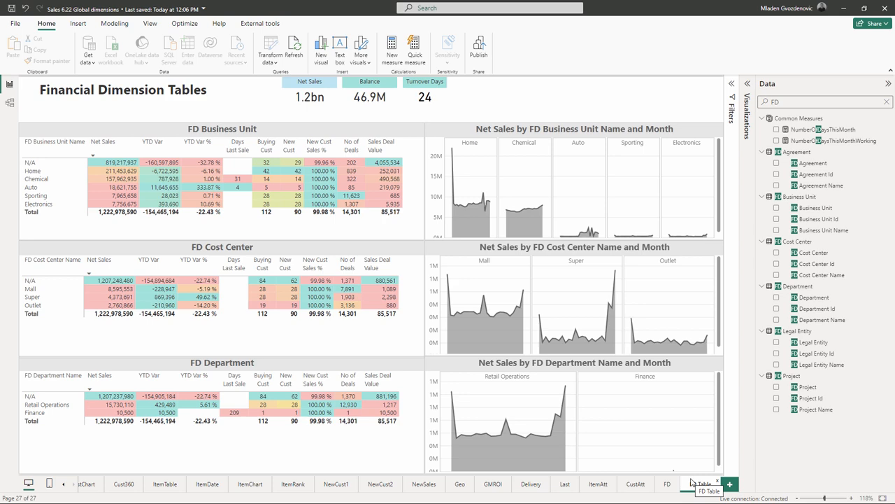
# - Open the FD Table page of the Sales 6.22 report
pyautogui.click(667, 483)
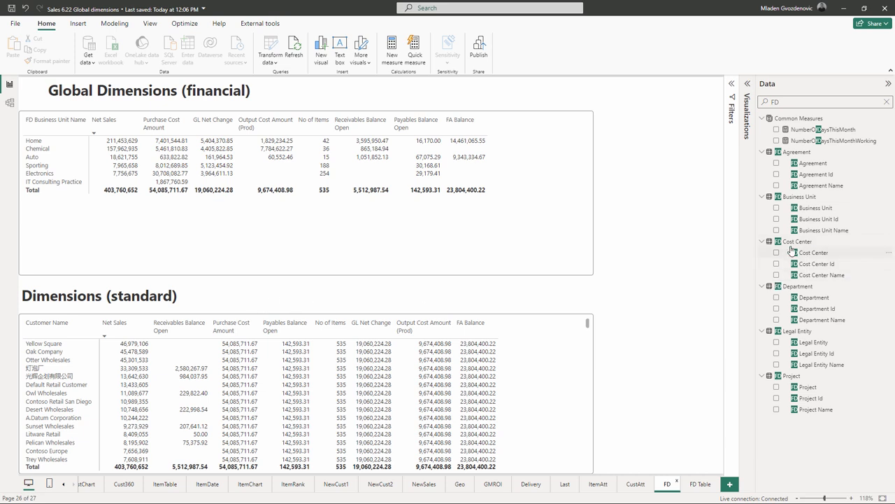
pyautogui.moveTo(810, 287)
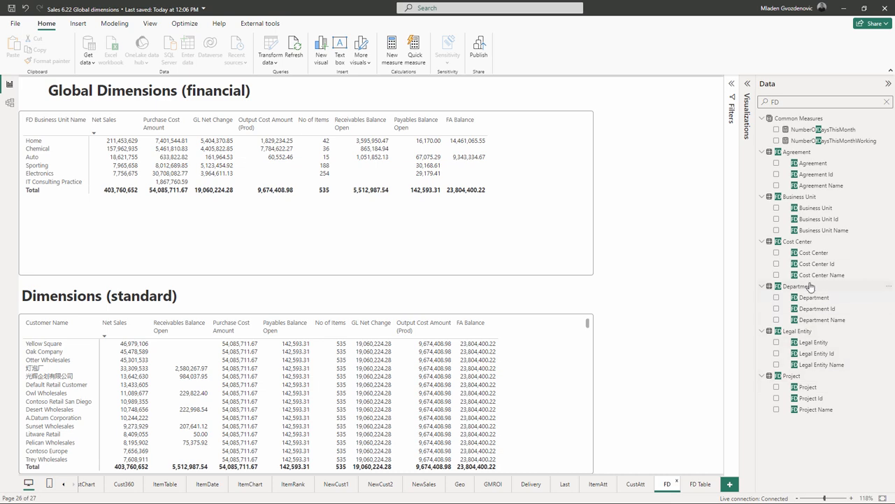
pyautogui.moveTo(815, 301)
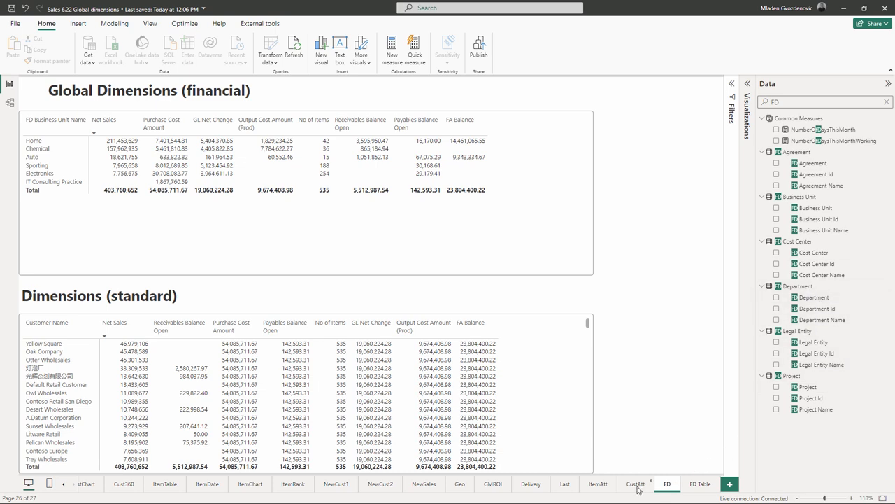
# - Open the CustAtt page splitting net sales by country, city, segment and terms
pyautogui.click(635, 484)
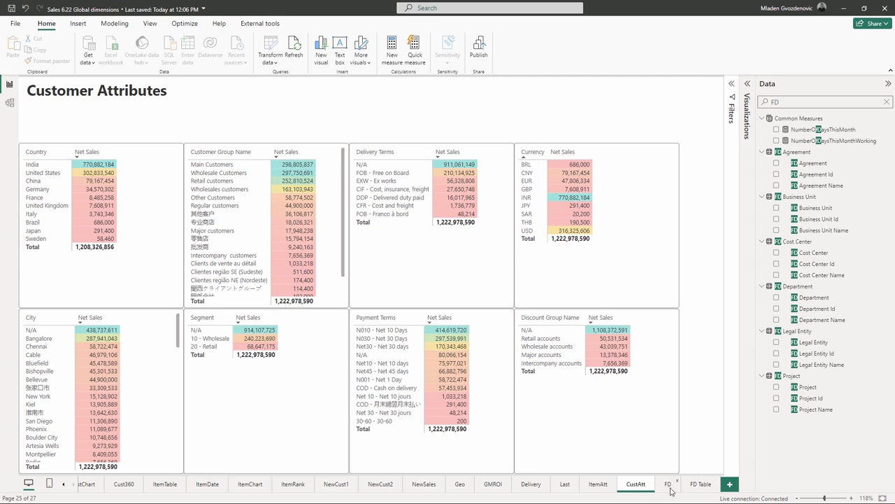
# - Return to the FD page comparing global financial dimensions with standard customer dimensions
pyautogui.click(667, 483)
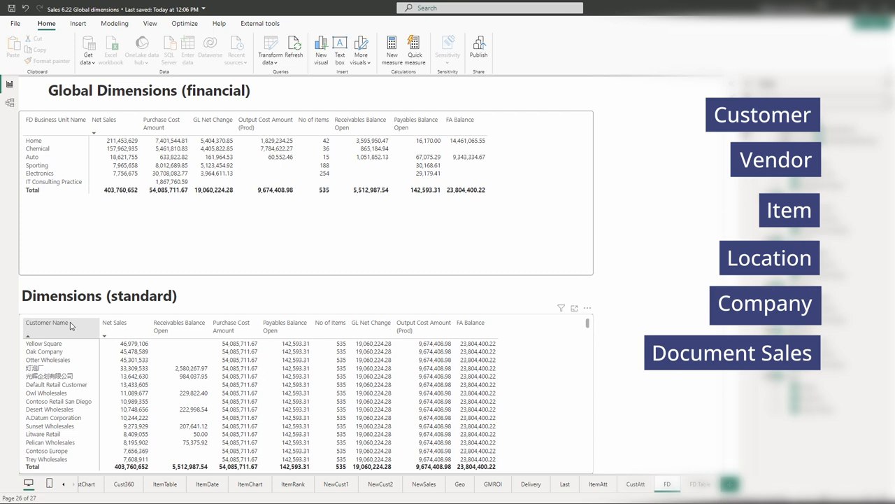
pyautogui.click(729, 483)
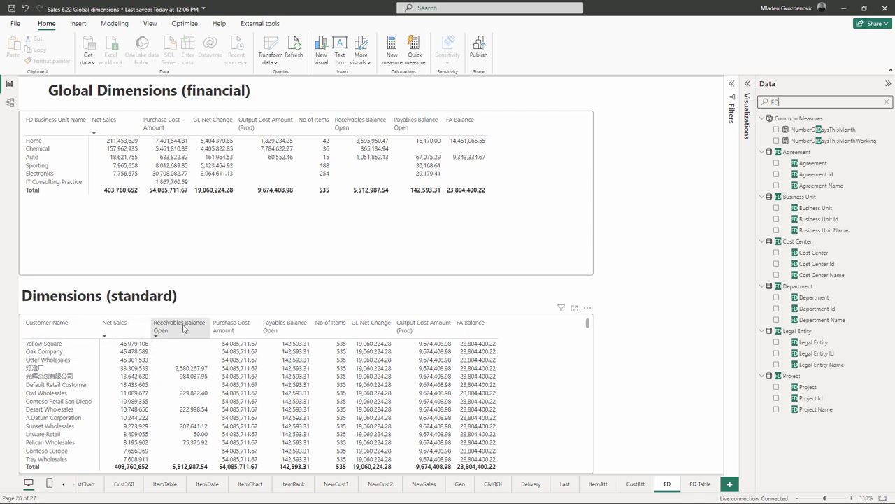
pyautogui.moveTo(461, 328)
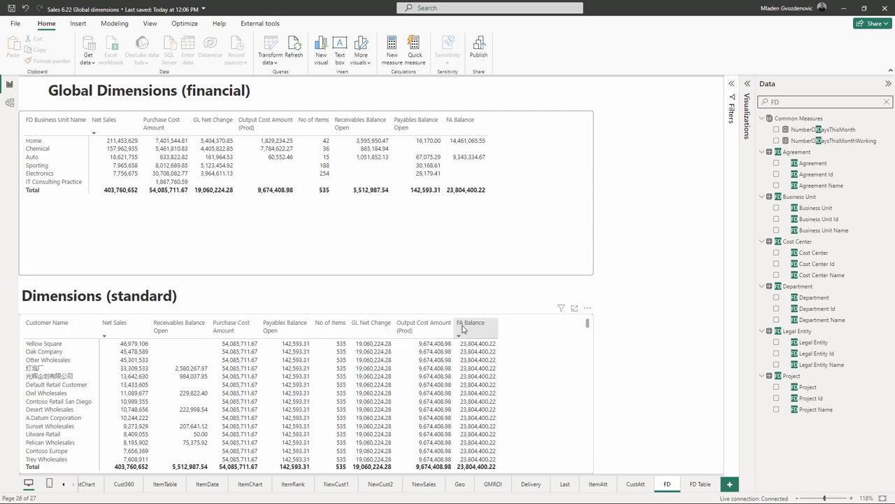